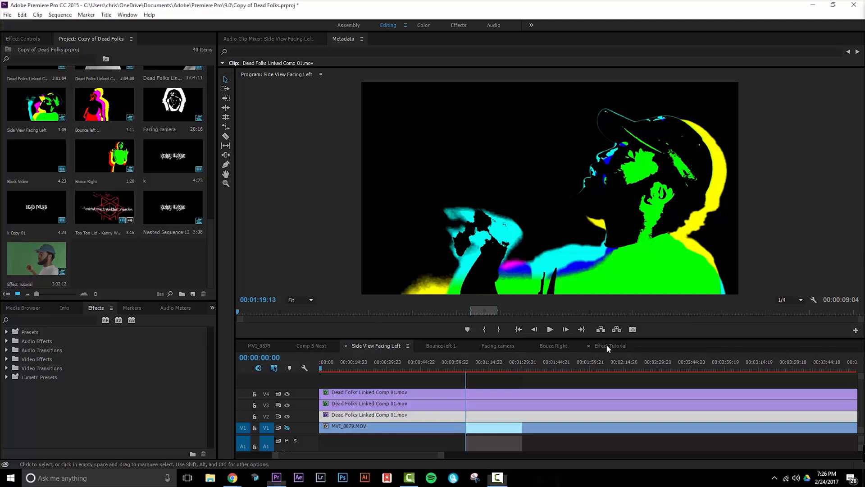
Switch the Timeline to the Effect Tutorial sequence with its single linked comp clip
left_click(610, 345)
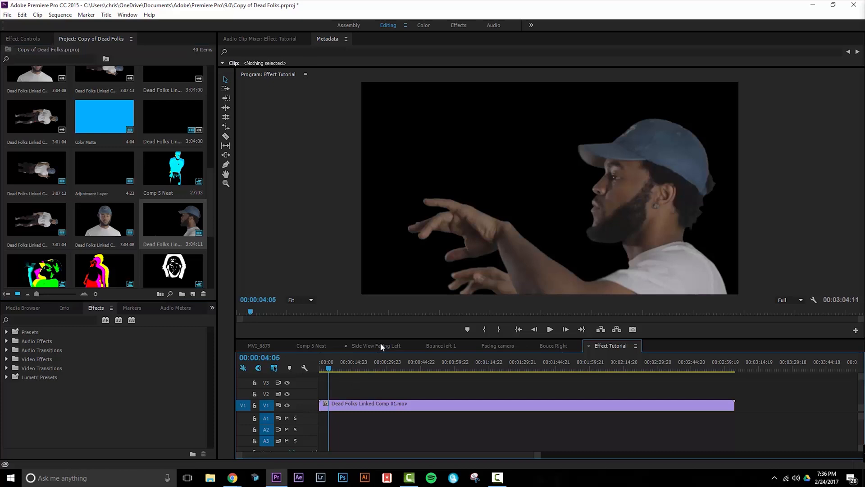
Duplicate the Dead Folks Linked Comp 01 clip onto tracks V2 and V3
left_click(550, 329)
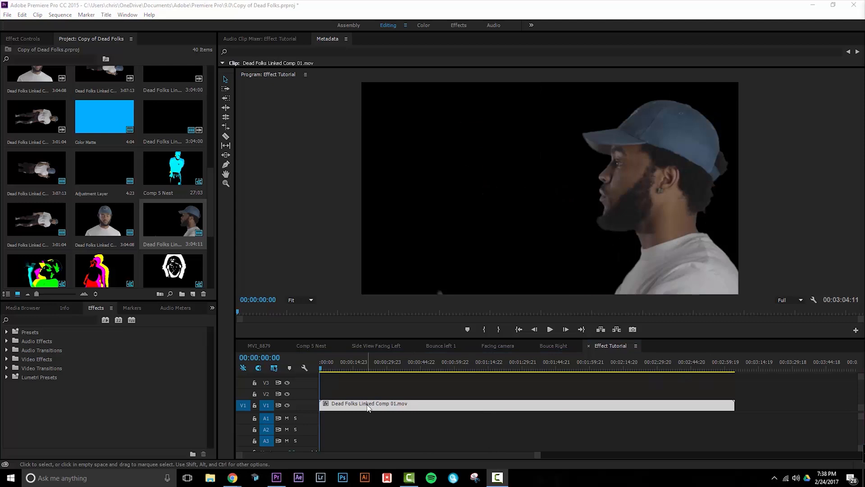
mouse_move(358, 397)
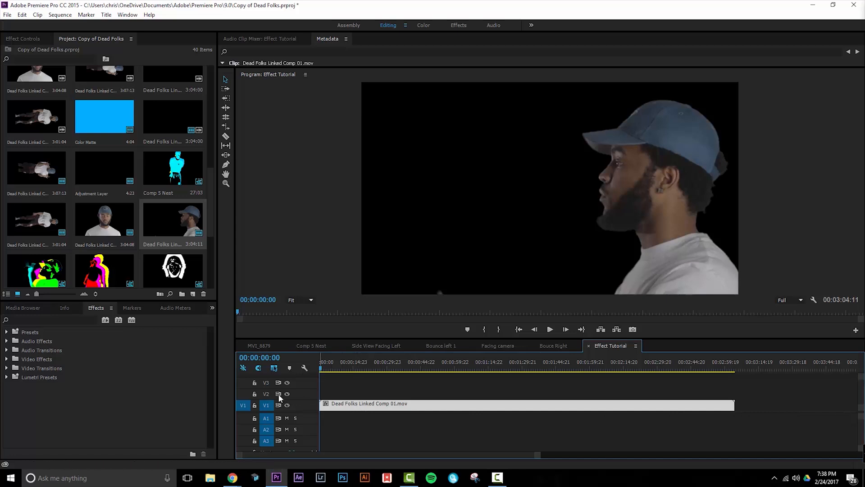
left_click(265, 394)
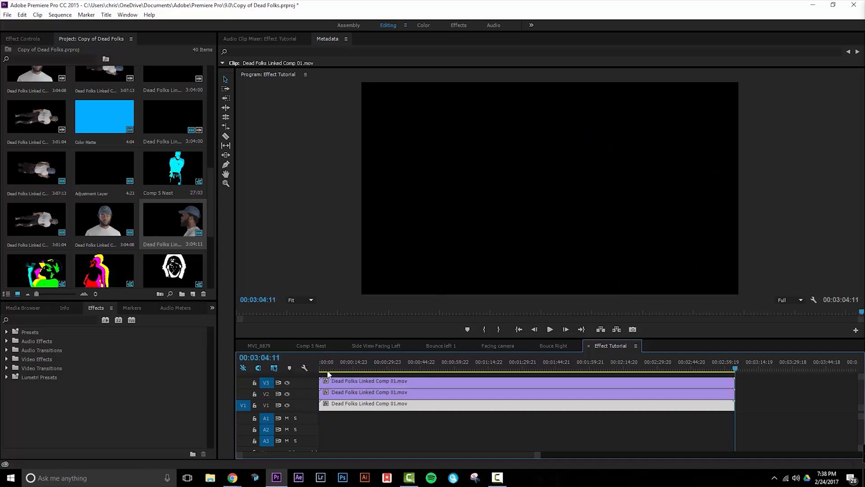
left_click(319, 368)
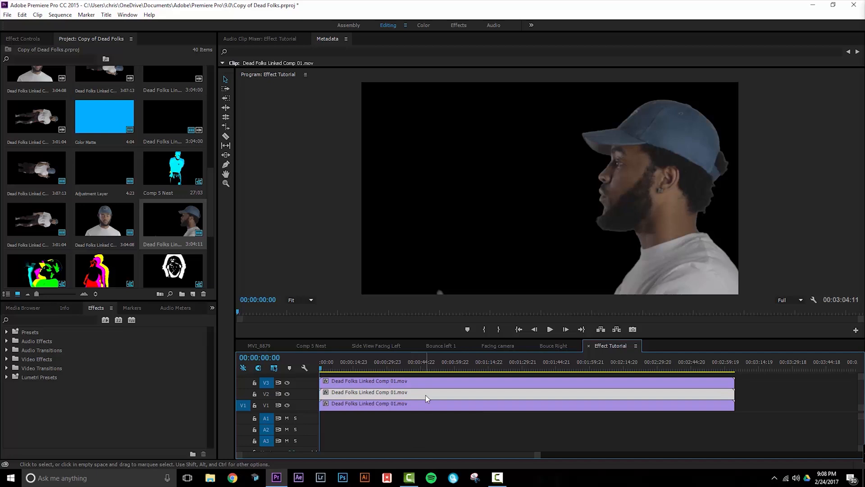
mouse_move(469, 404)
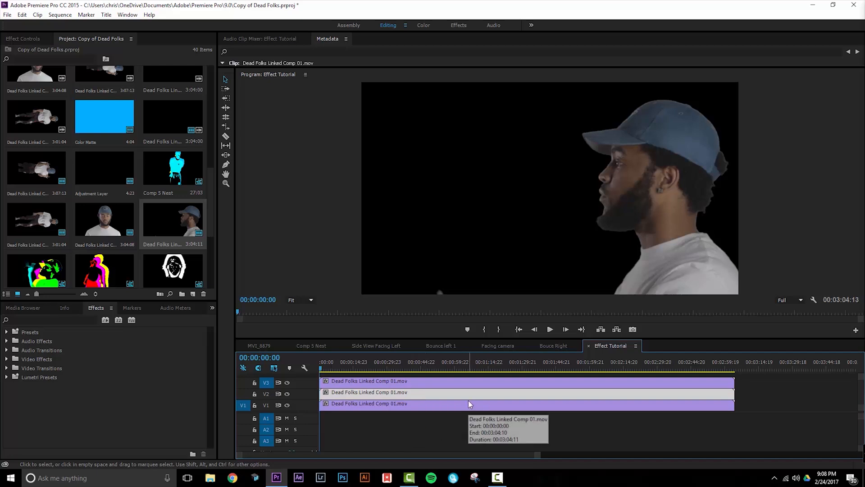
mouse_move(471, 397)
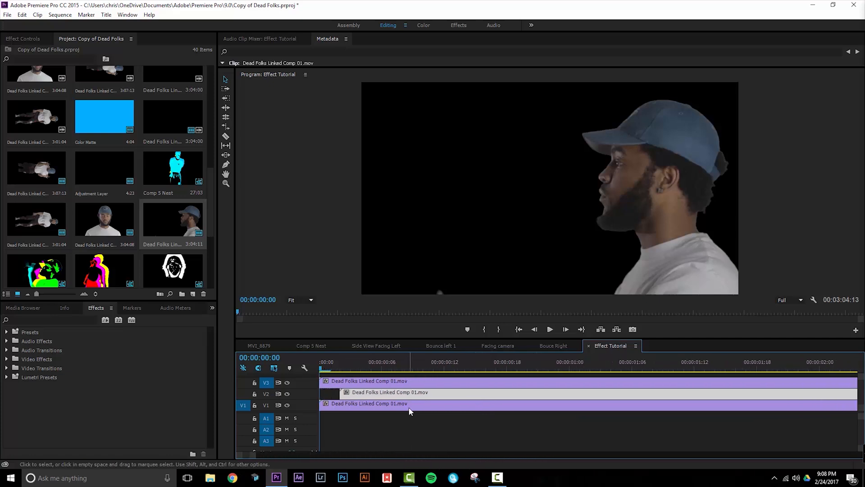
mouse_move(389, 394)
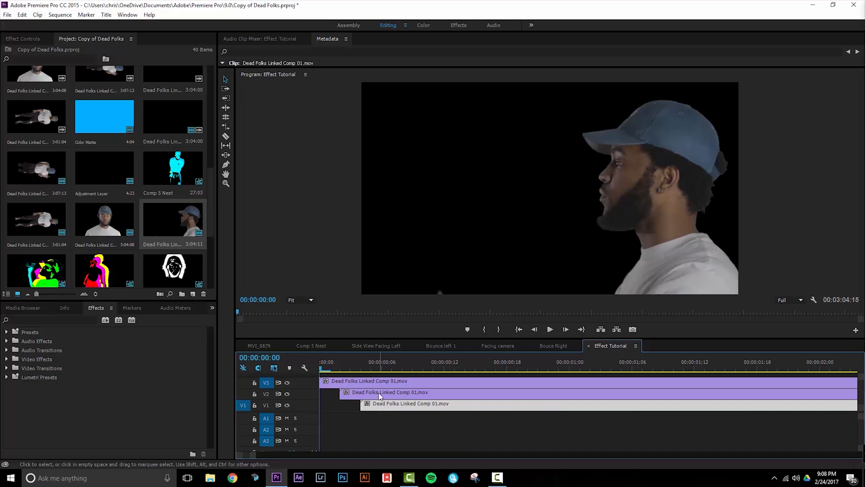
mouse_move(358, 393)
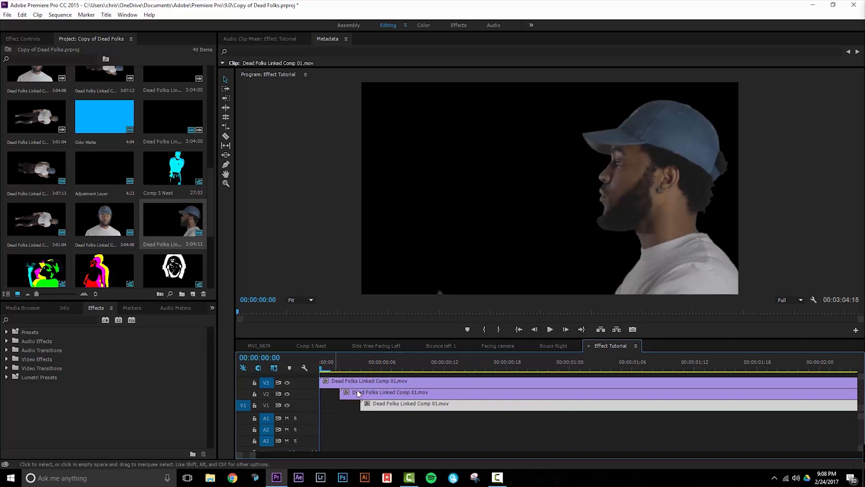
Select the V2 clip copy to offset it a few frames later
left_click(550, 329)
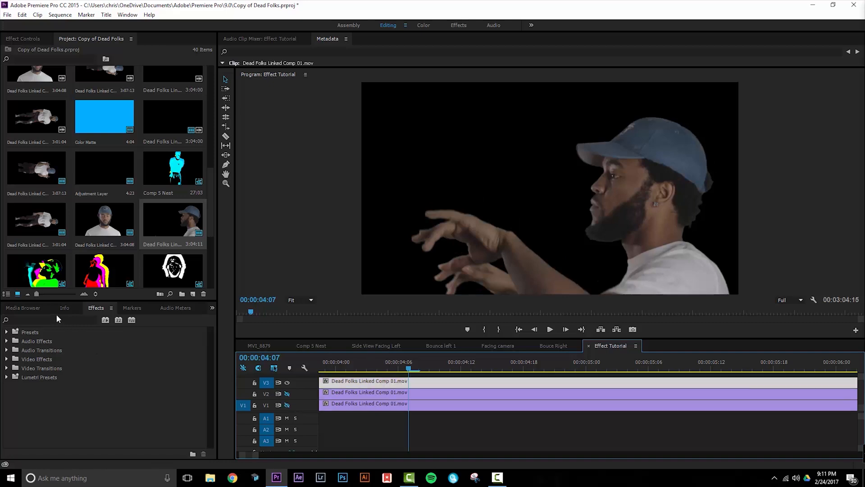
Apply the Threshold effect to the V3 clip, then search effects for 'inv'
left_click(49, 320)
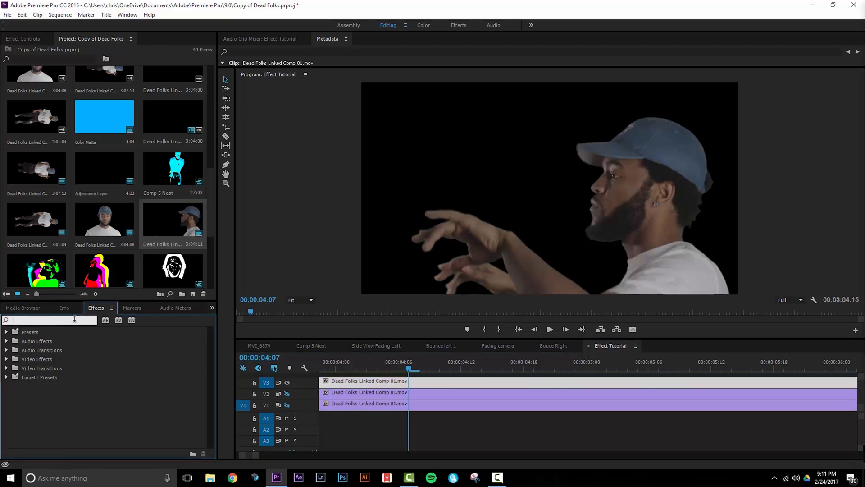
type("thresh")
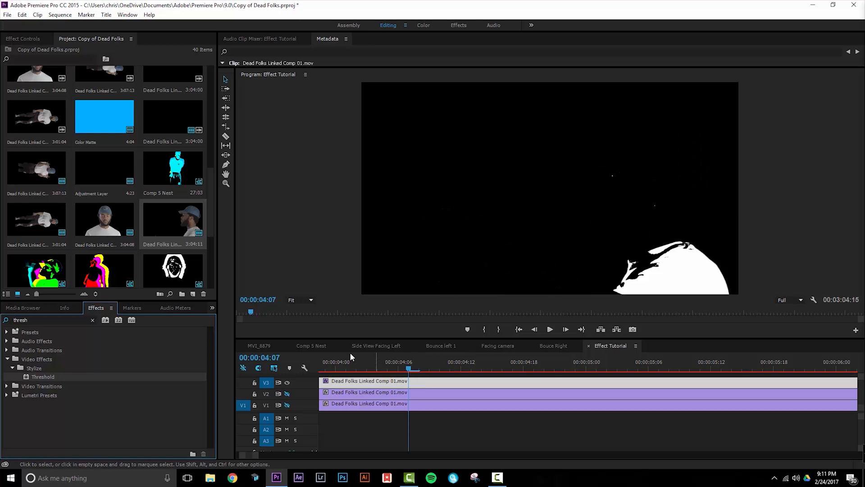
left_click(15, 39)
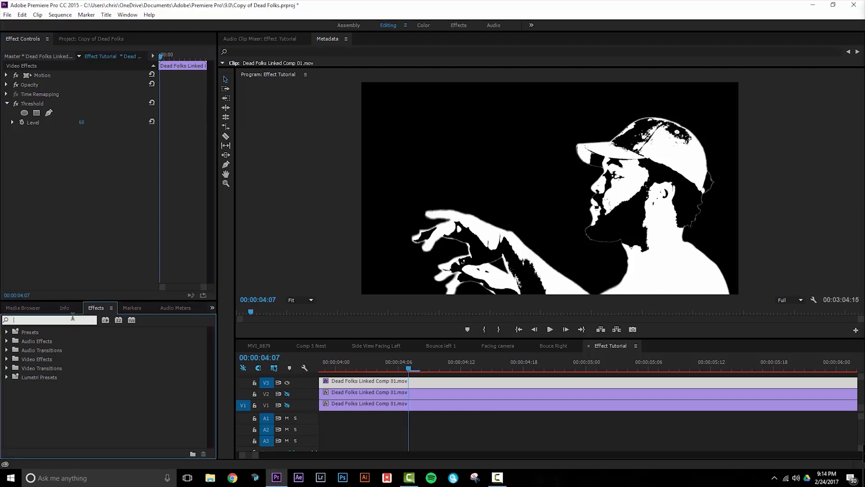
type("invert")
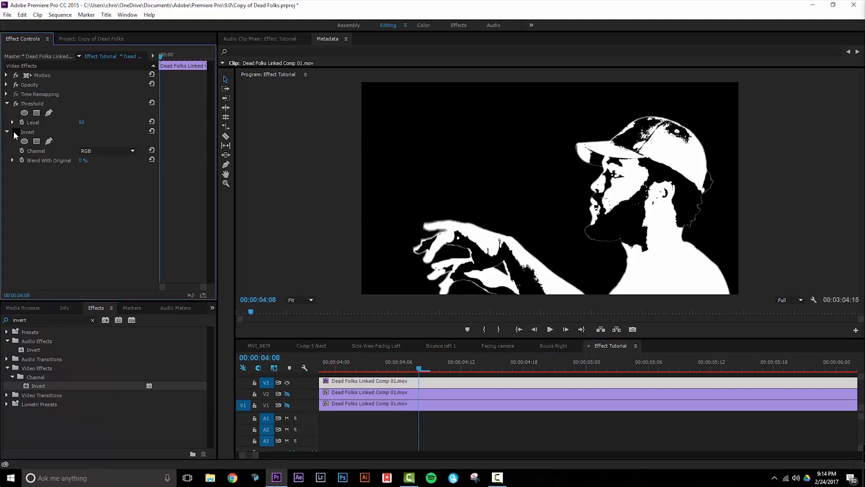
Apply Invert to the V3 clip, then add Change to Color via a 'chang' search
left_click(13, 133)
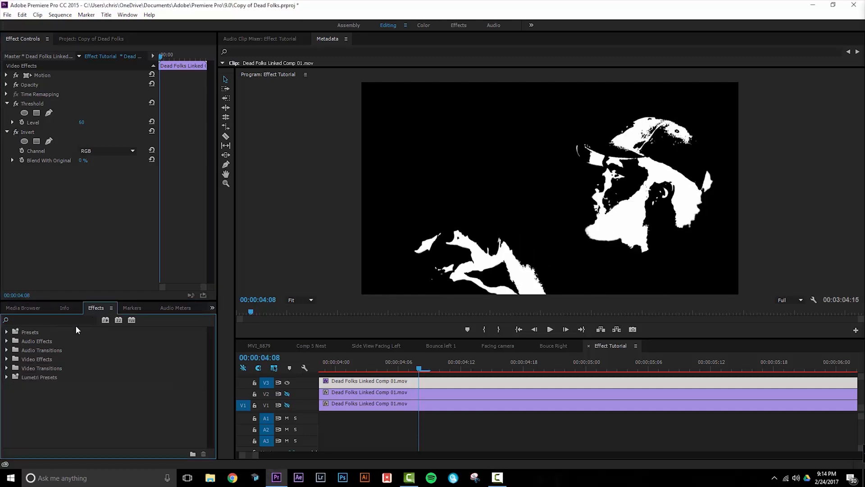
type("change to")
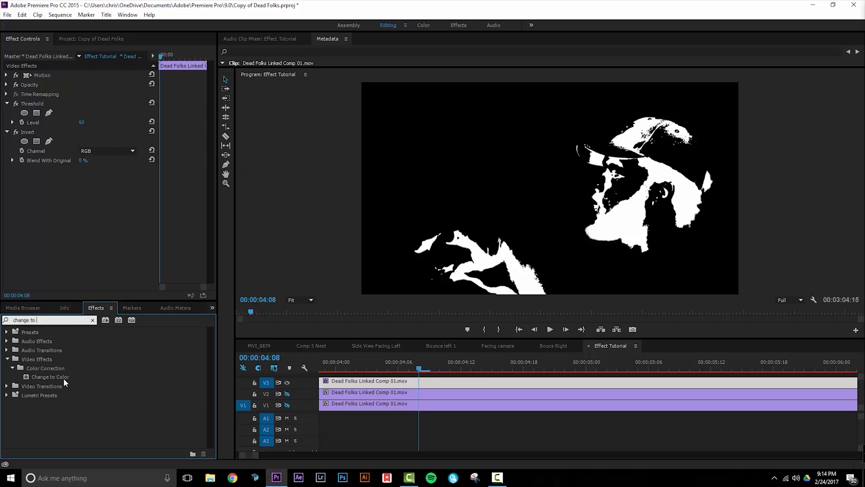
double_click(51, 377)
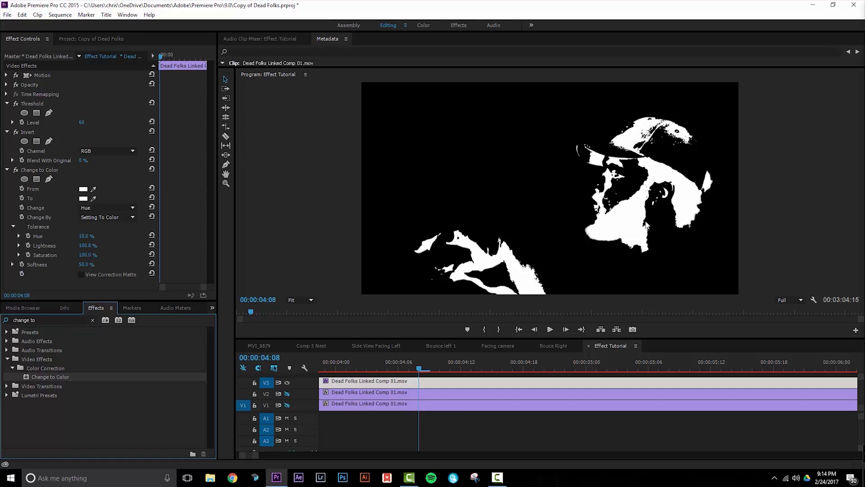
mouse_move(630, 253)
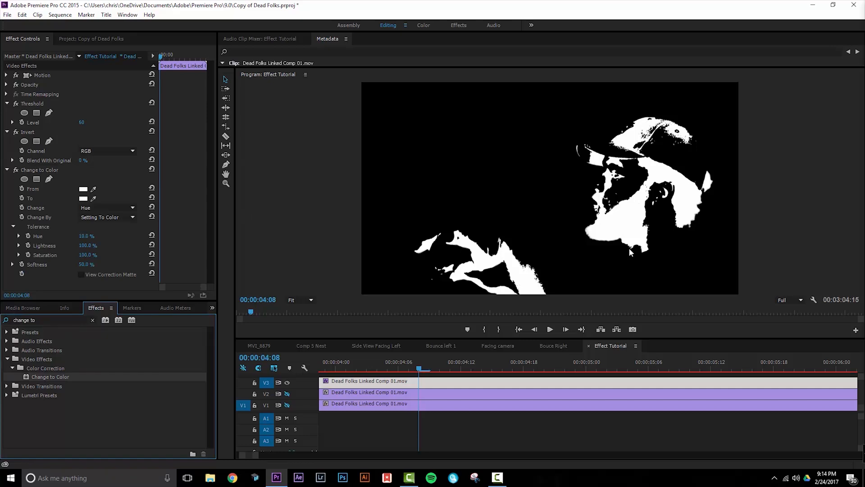
mouse_move(659, 208)
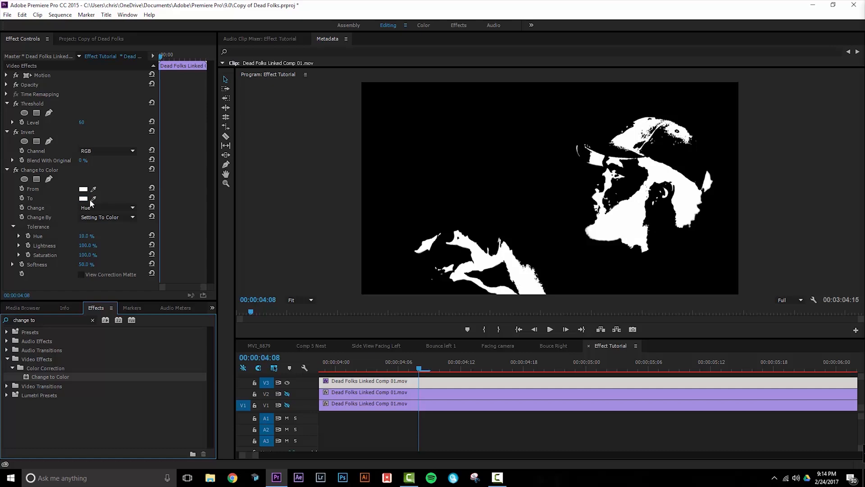
Set Change to Color: cyan target, Hue, Lightness & Saturation, Transforming To Color
left_click(83, 189)
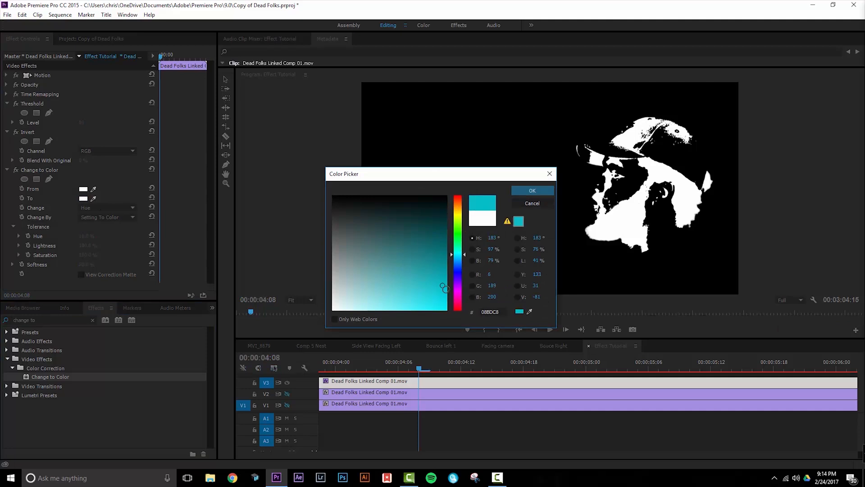
left_click(532, 191)
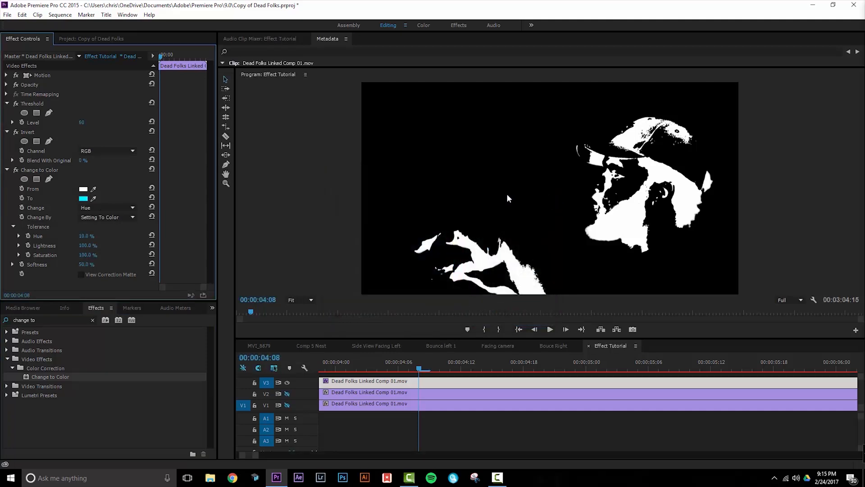
left_click(107, 207)
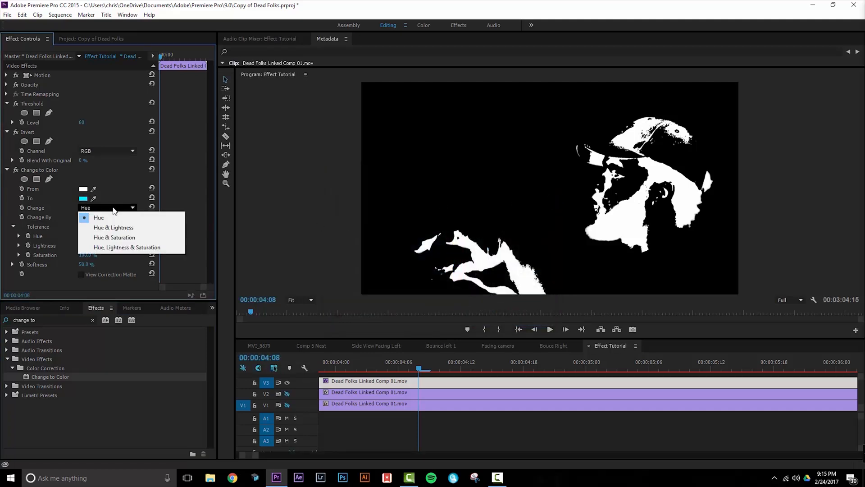
mouse_move(127, 247)
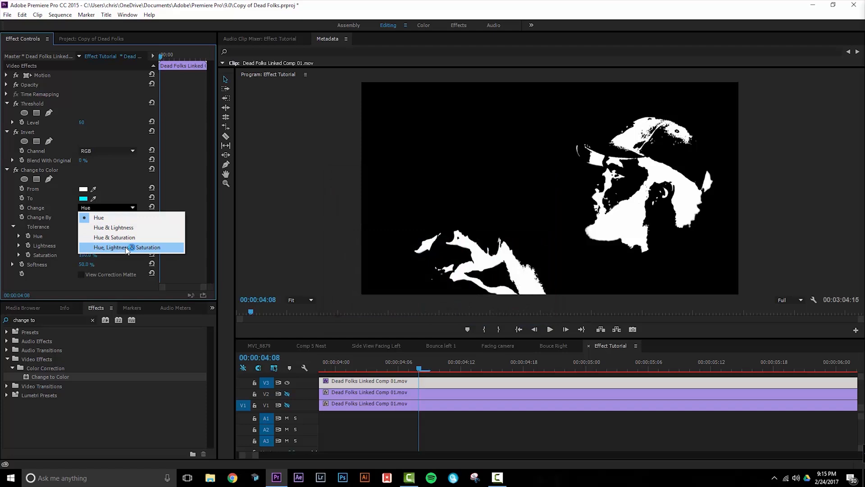
left_click(130, 248)
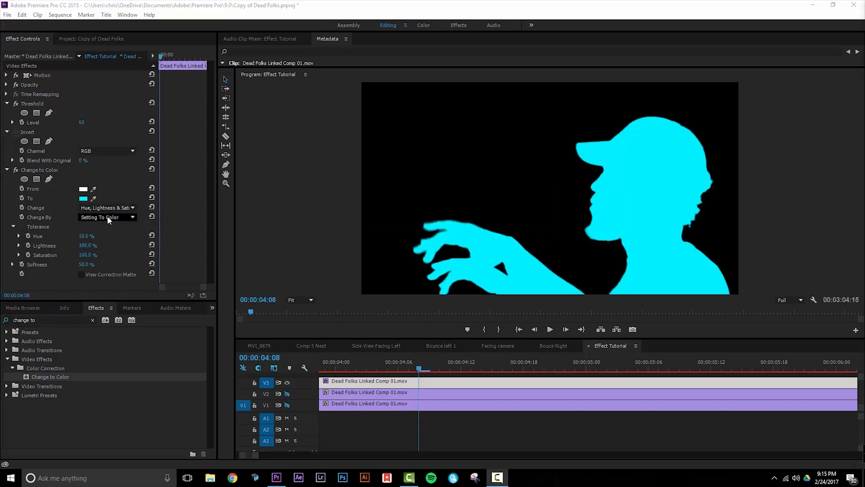
left_click(107, 217)
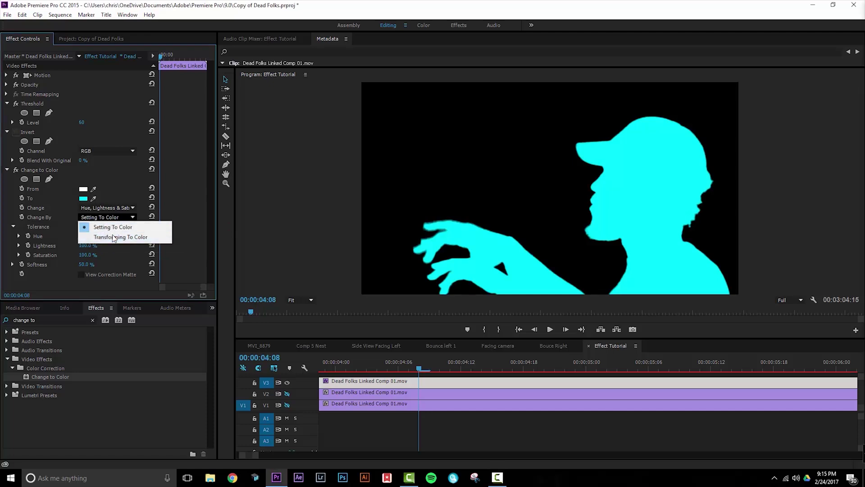
left_click(121, 236)
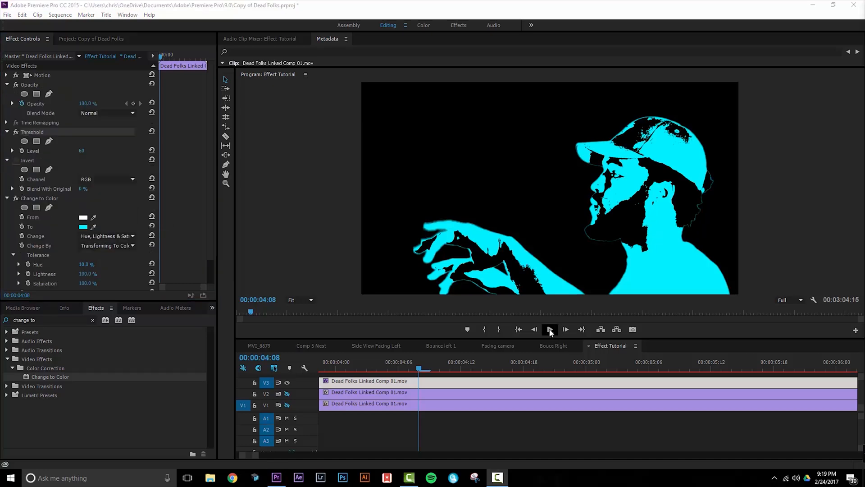
Play the sequence and stop around 00:00:07:13 on the raised-arms shot
left_click(550, 329)
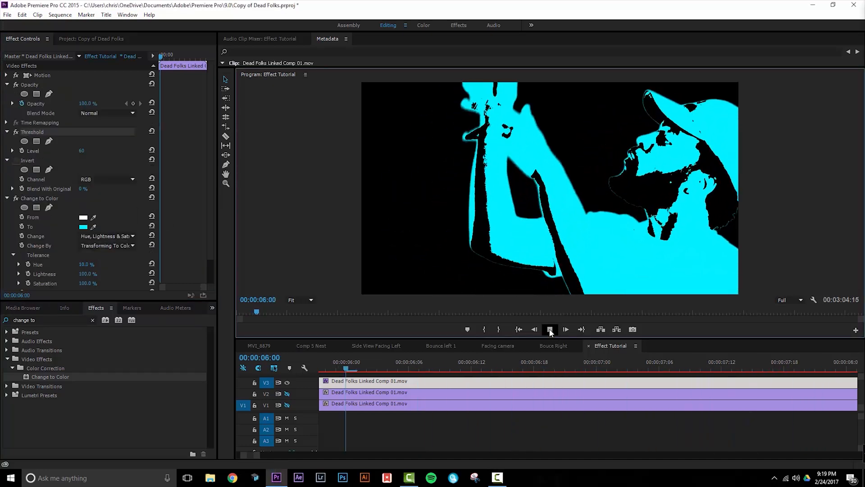
left_click(550, 329)
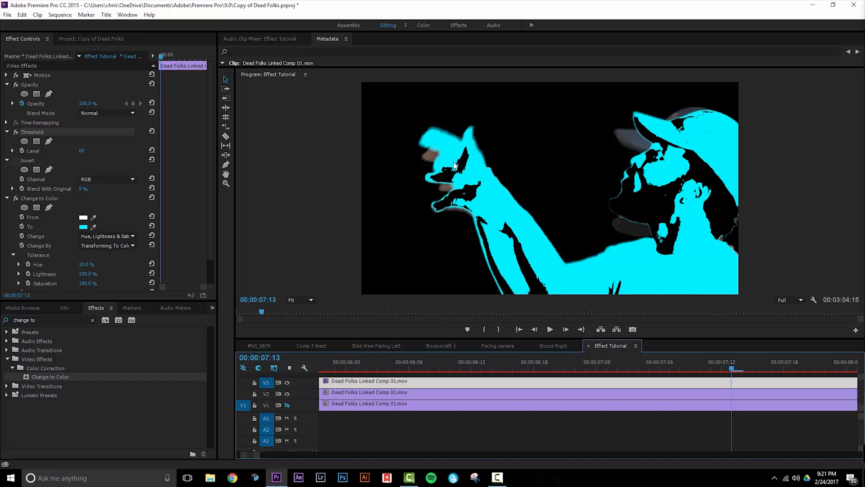
mouse_move(352, 227)
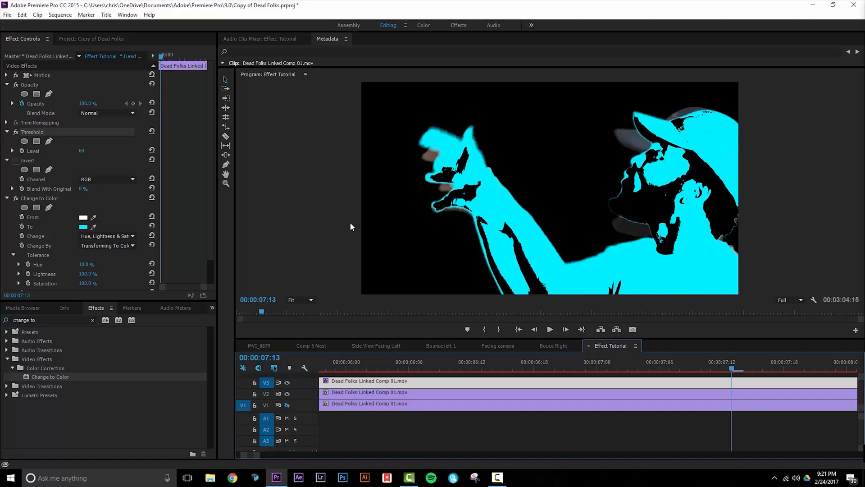
mouse_move(66, 105)
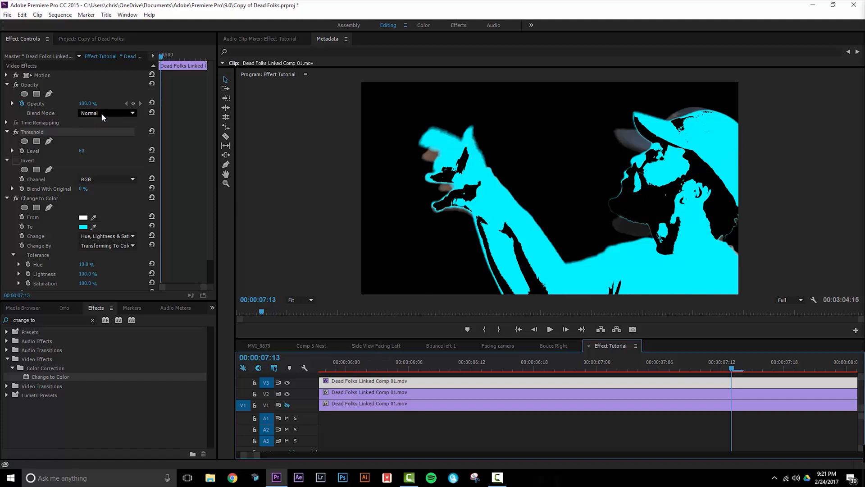
Set the top clip's Opacity blend mode to Linear Burn
left_click(107, 113)
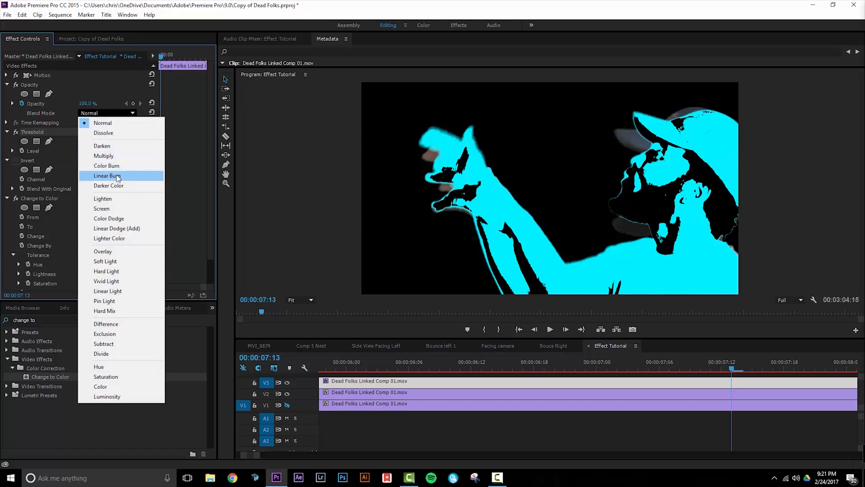
left_click(107, 175)
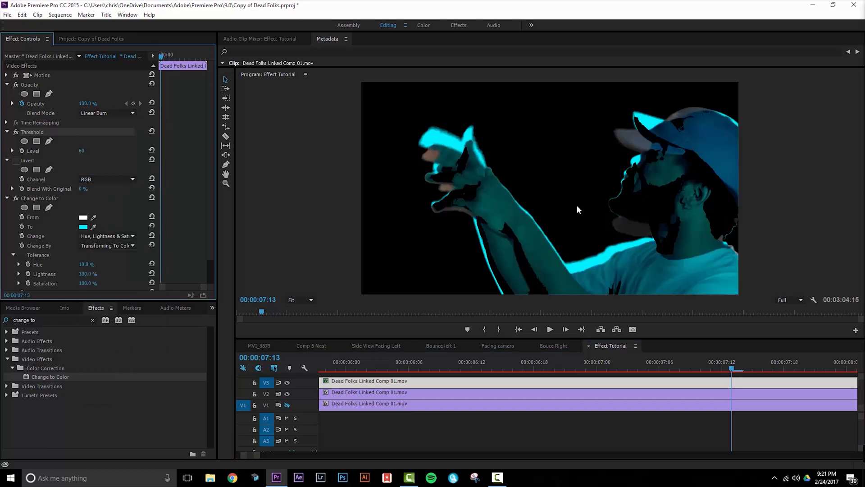
mouse_move(663, 203)
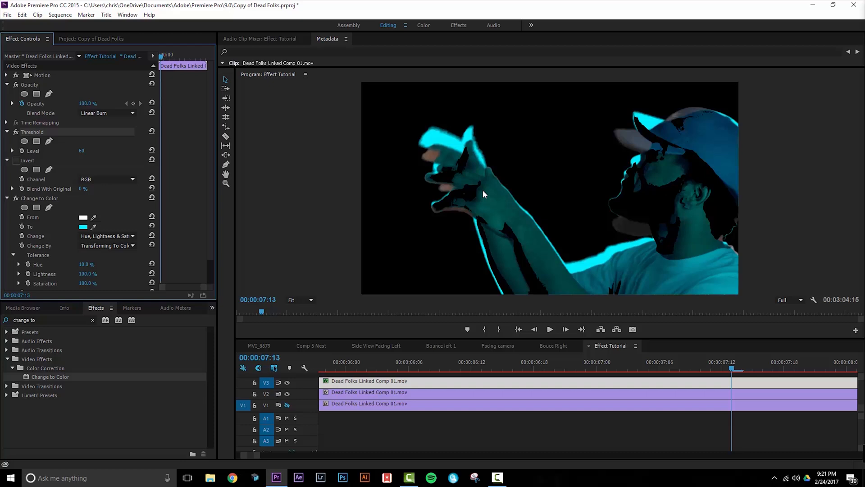
mouse_move(727, 243)
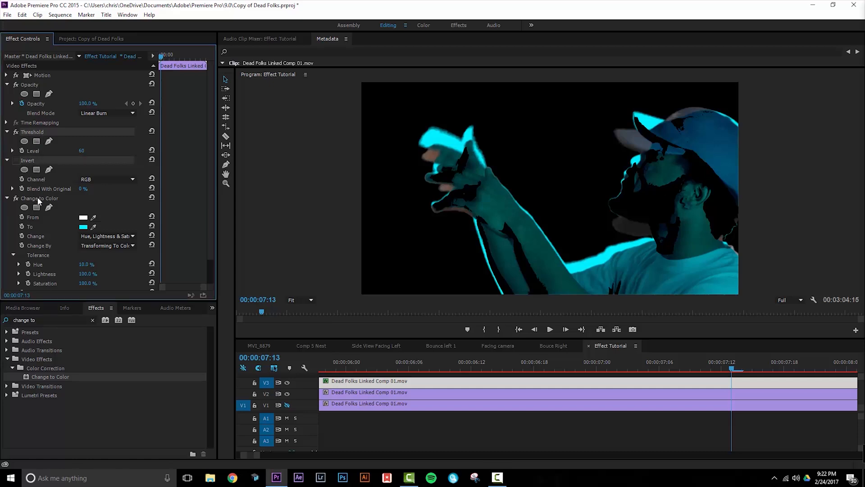
mouse_move(226, 136)
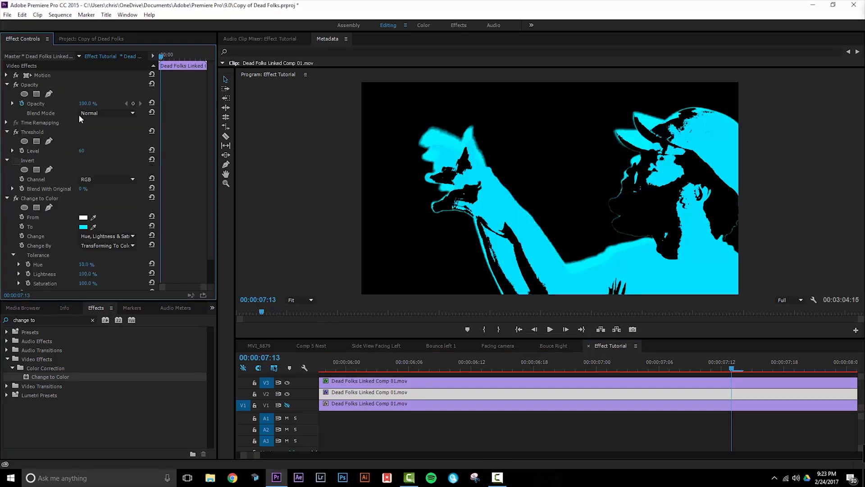
Set the V2 clip's blend mode to Overlay and Threshold level to -63
left_click(107, 113)
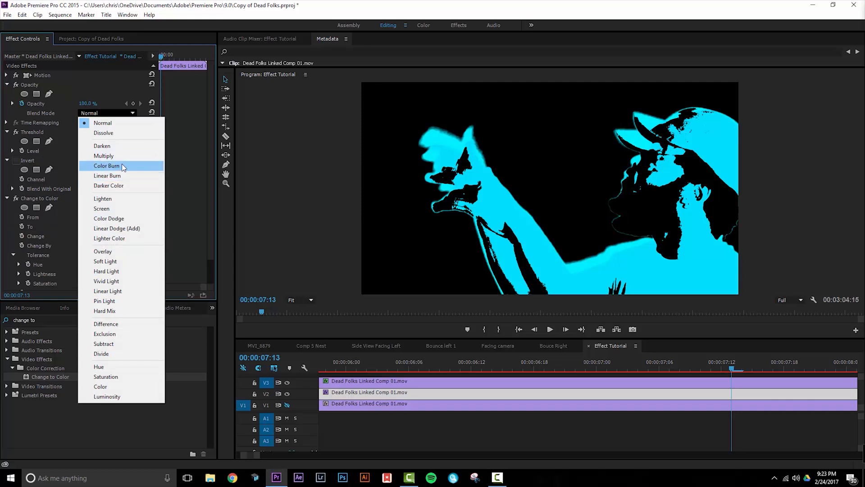
mouse_move(127, 251)
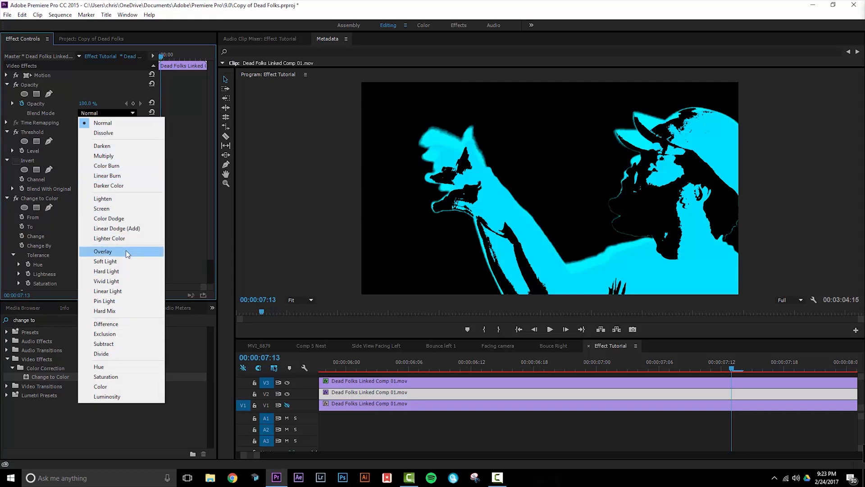
left_click(103, 251)
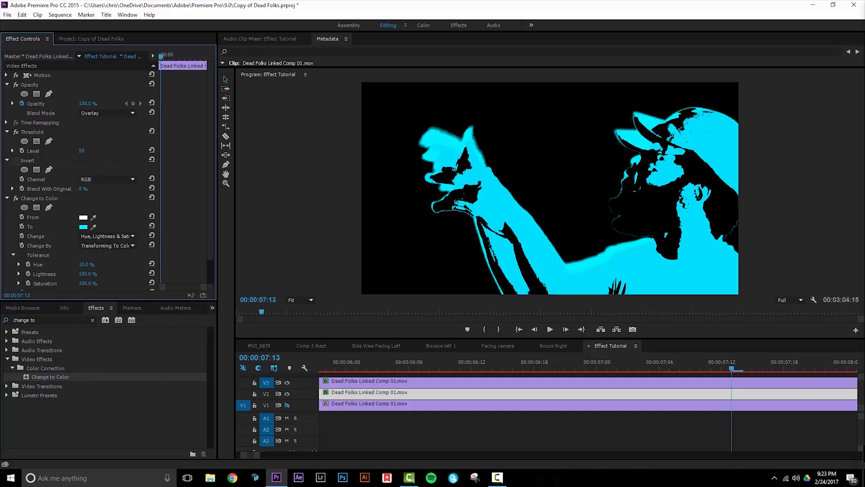
left_click_drag(81, 150, 55, 150)
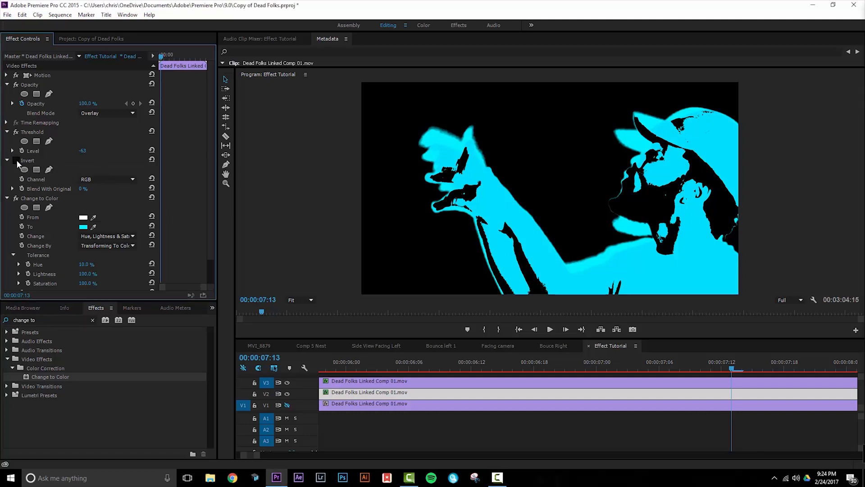
Set the V2 clip's Invert effect channel to Green
left_click(107, 179)
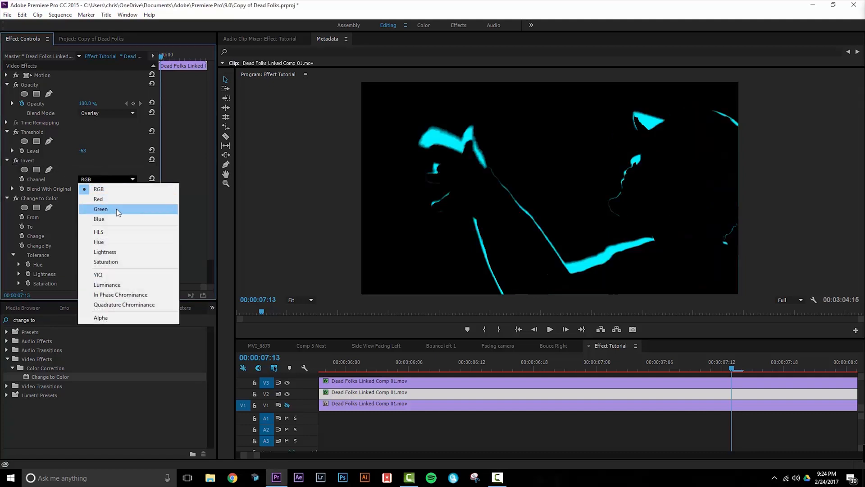
left_click(100, 209)
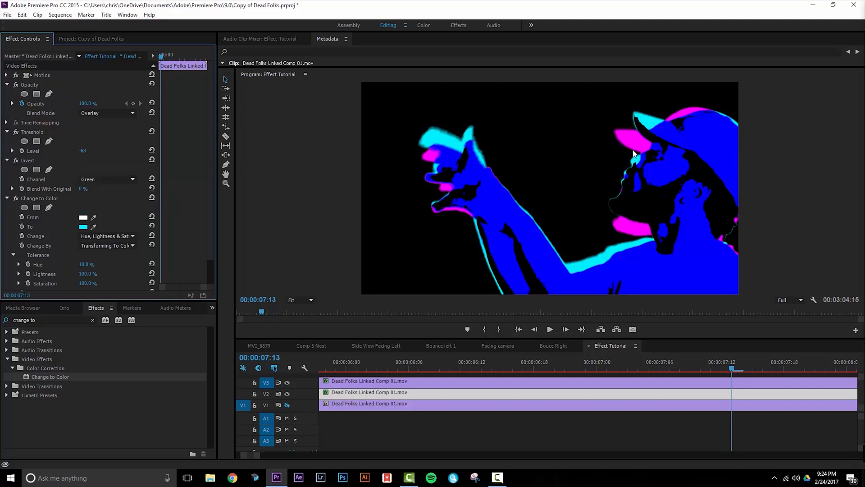
mouse_move(630, 146)
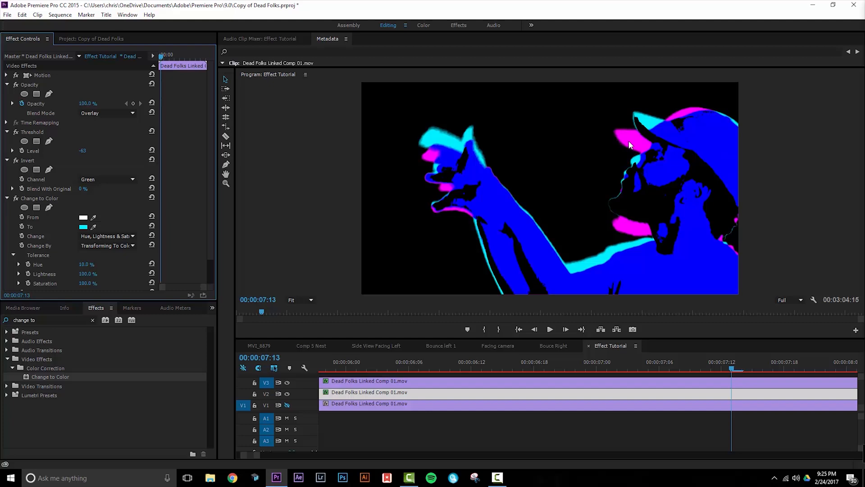
scroll("down", 3)
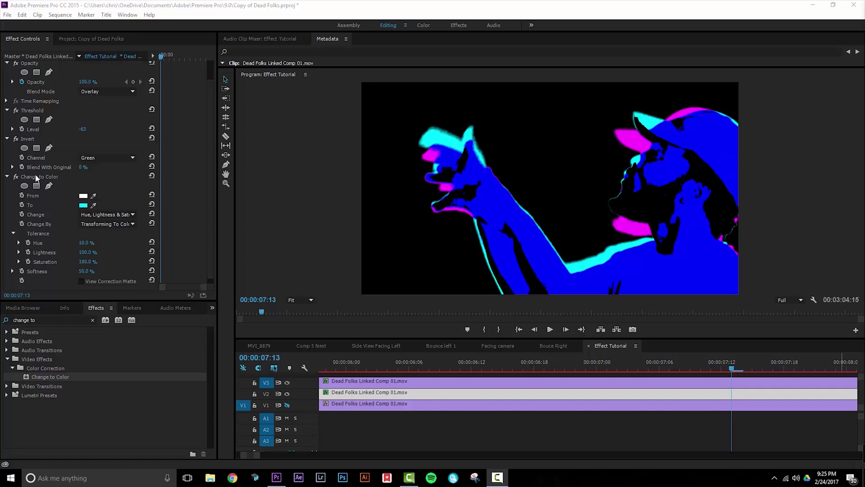
mouse_move(50, 171)
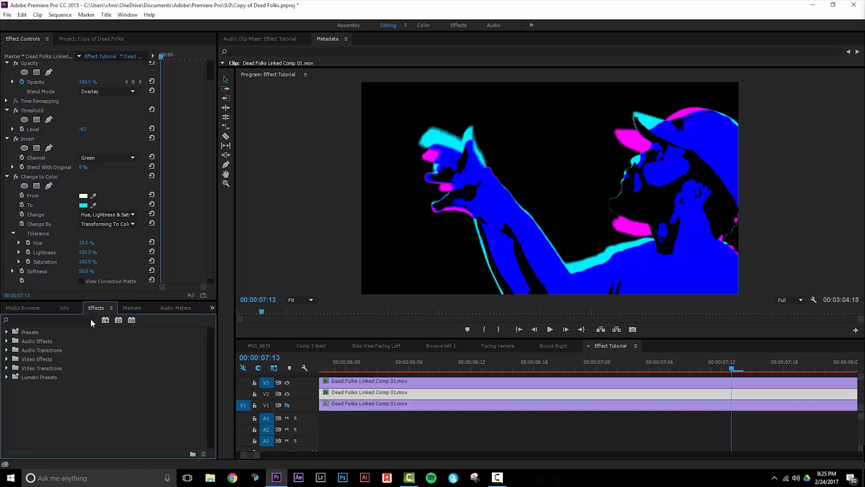
Search the Effects panel for the Posterize Time effect
left_click(45, 320)
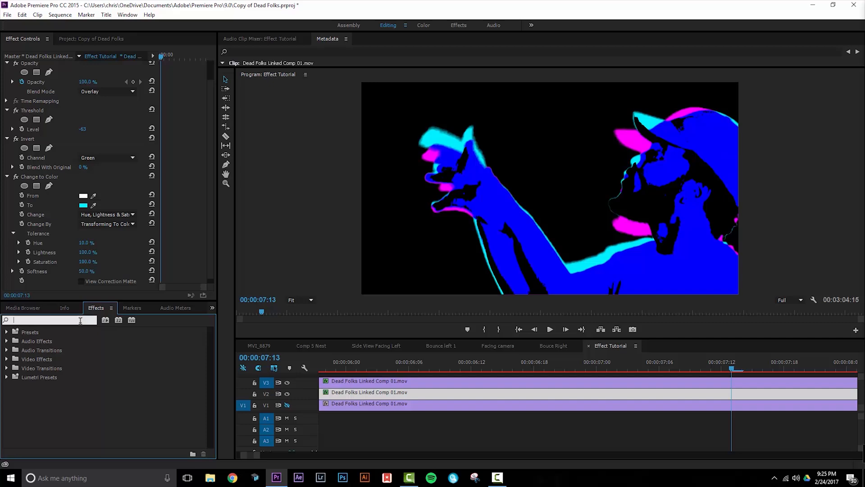
type("posterize")
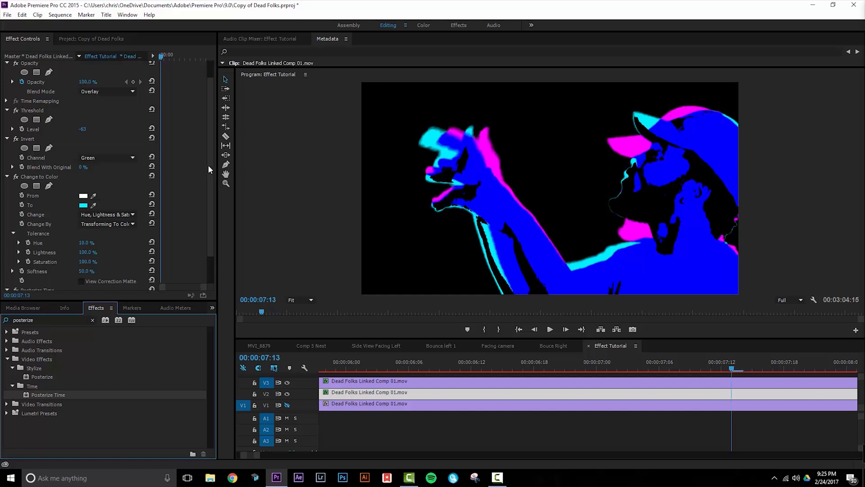
scroll("down", 3)
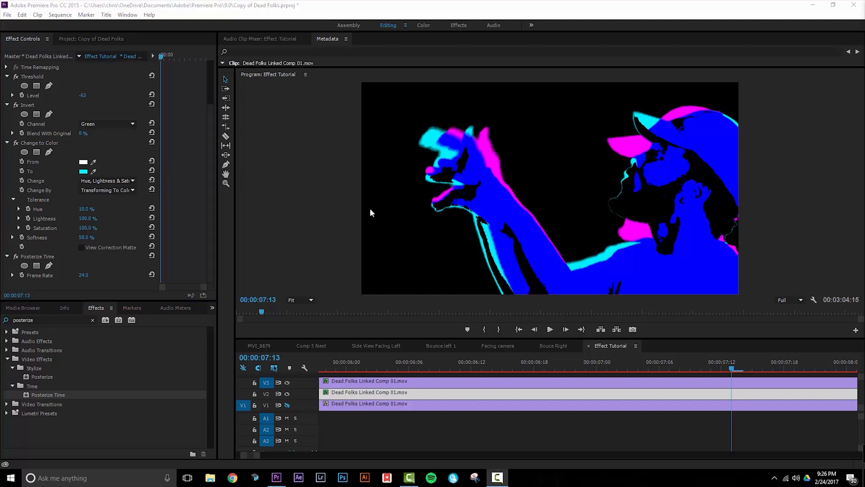
mouse_move(83, 284)
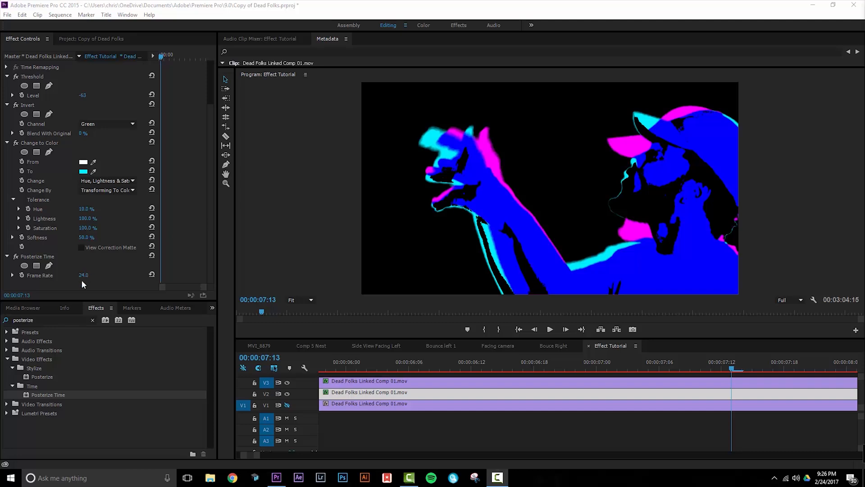
Lower the Posterize Time frame rate to 12 and preview a later frame
left_click(83, 275)
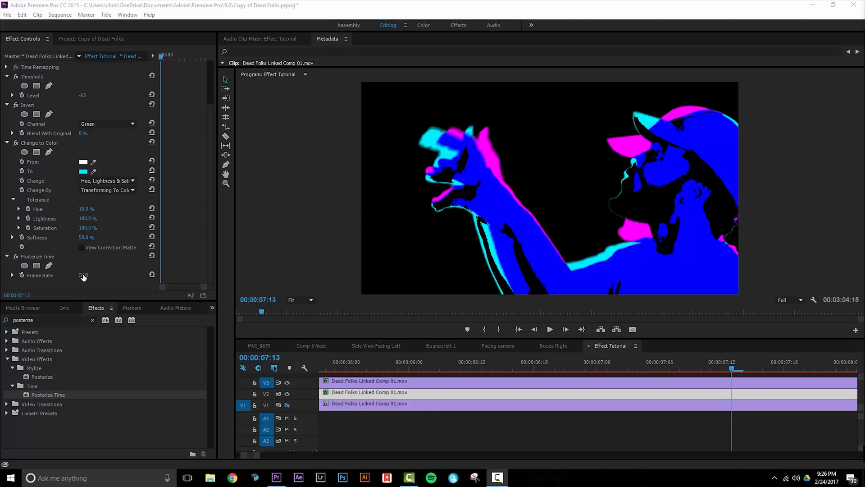
left_click(85, 275)
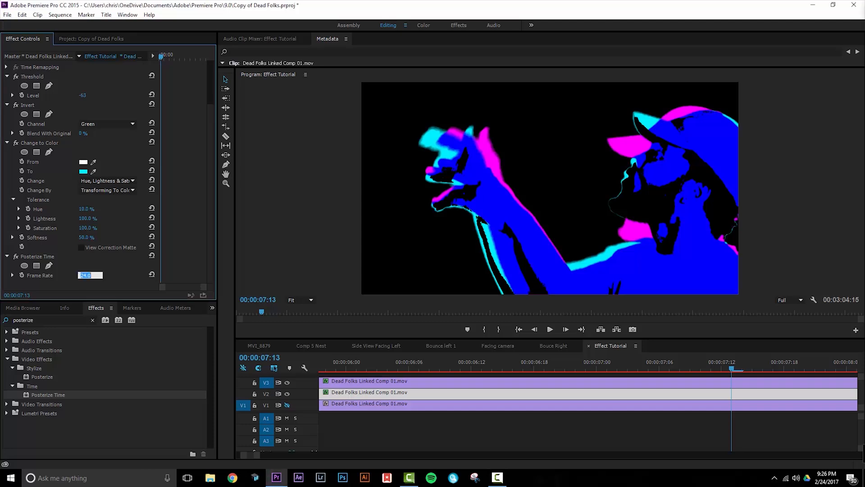
type("12.0")
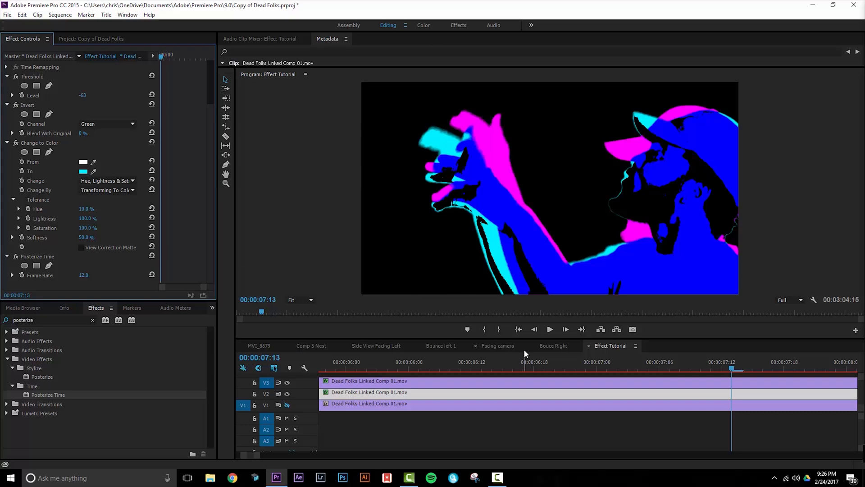
left_click(550, 329)
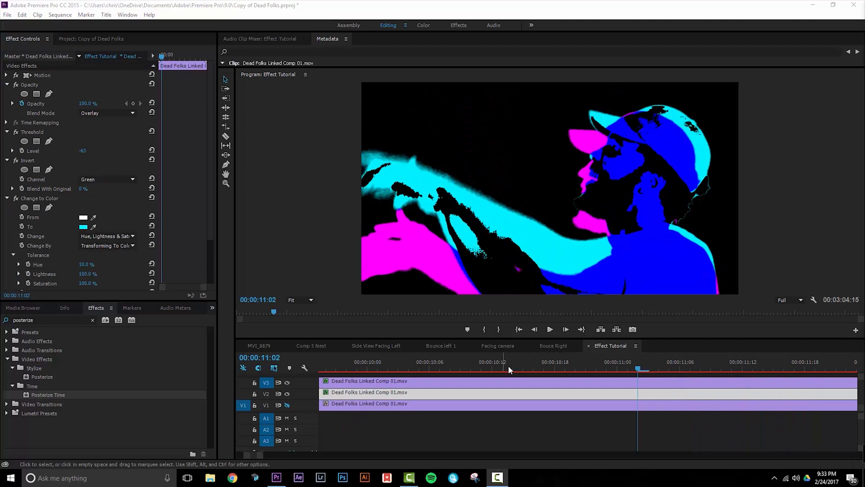
mouse_move(125, 199)
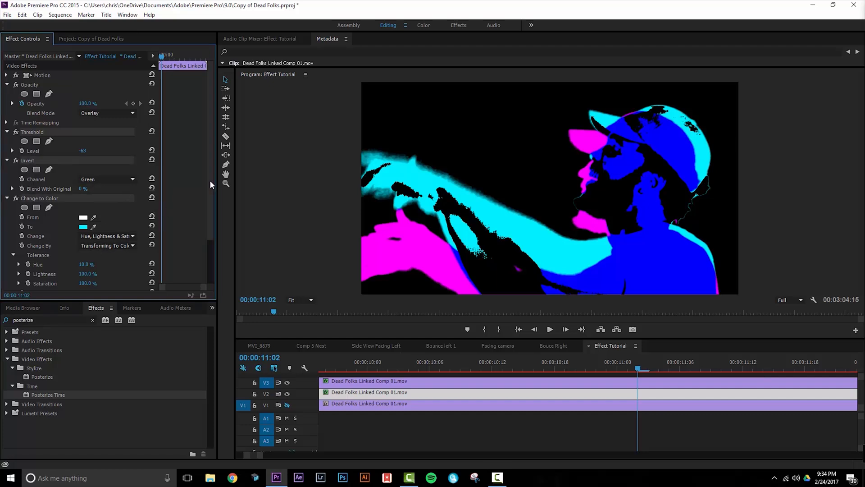
Switch the V1 clip's Invert effect channel from Green to Blue
scroll("down", 3)
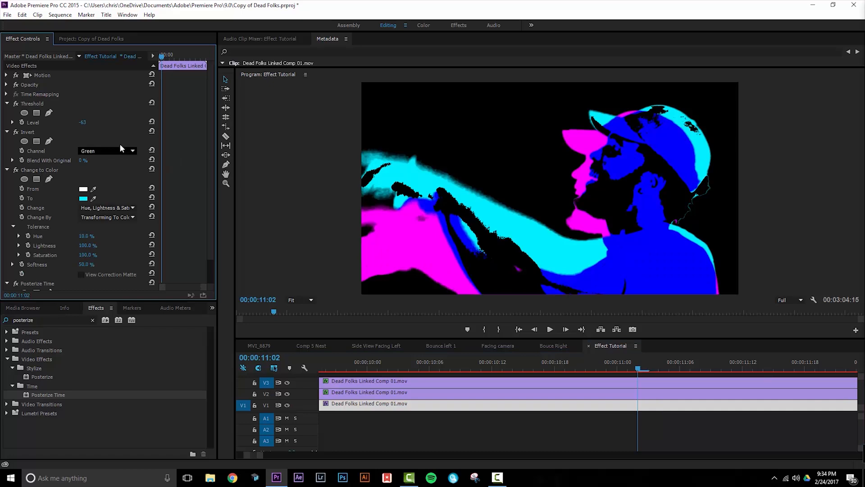
mouse_move(113, 151)
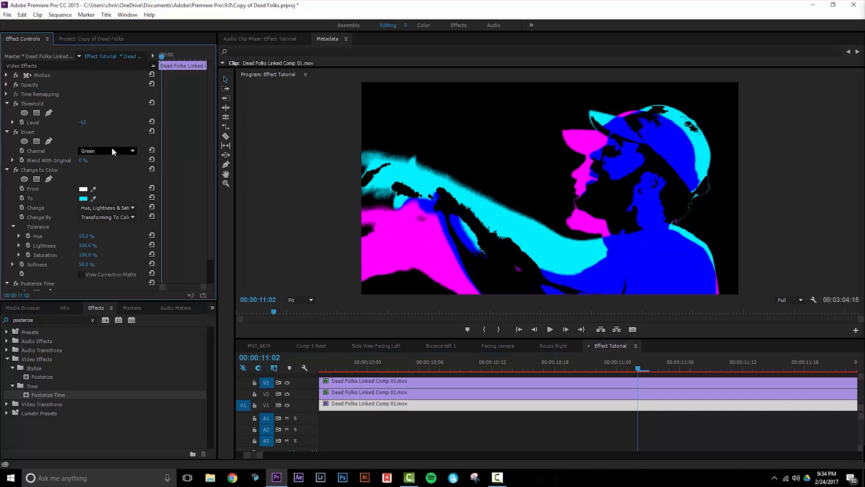
mouse_move(117, 151)
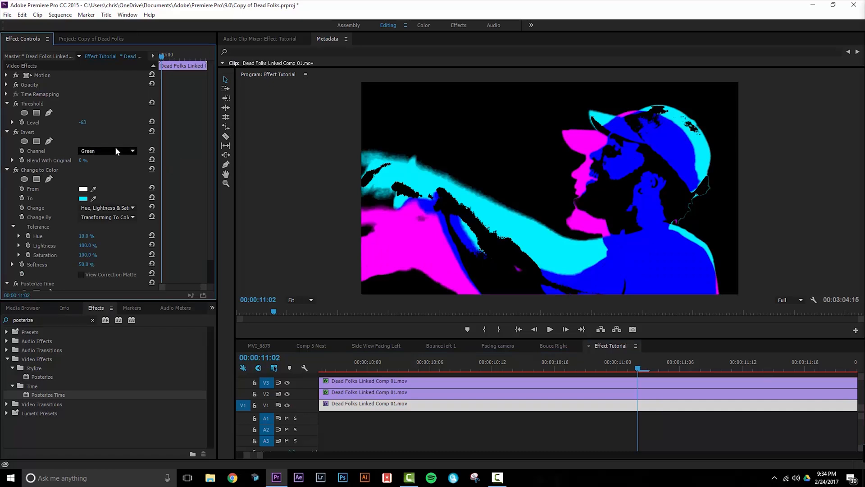
left_click(133, 150)
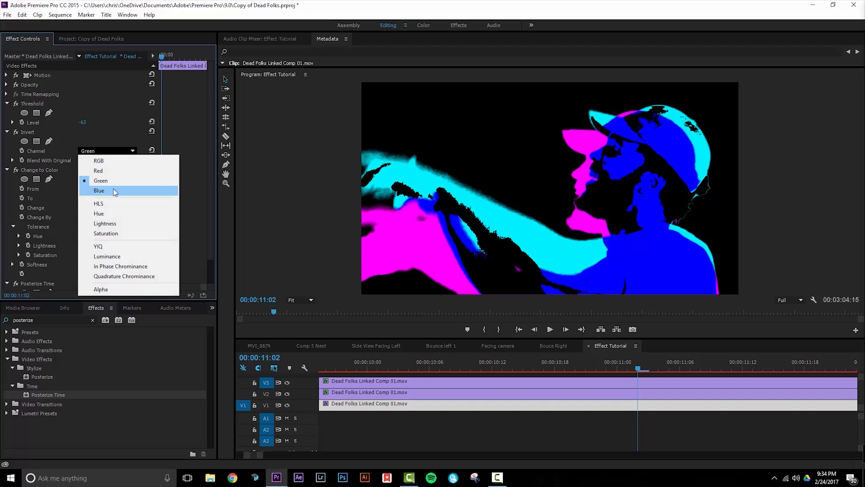
left_click(98, 190)
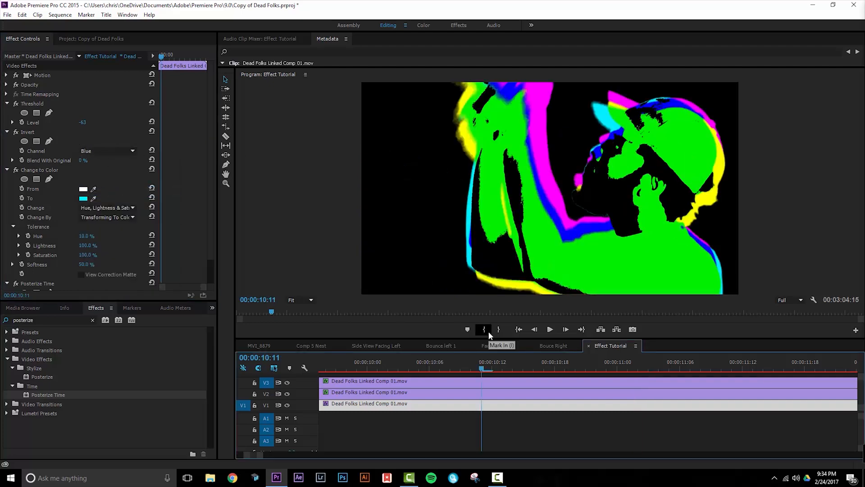
left_click(550, 329)
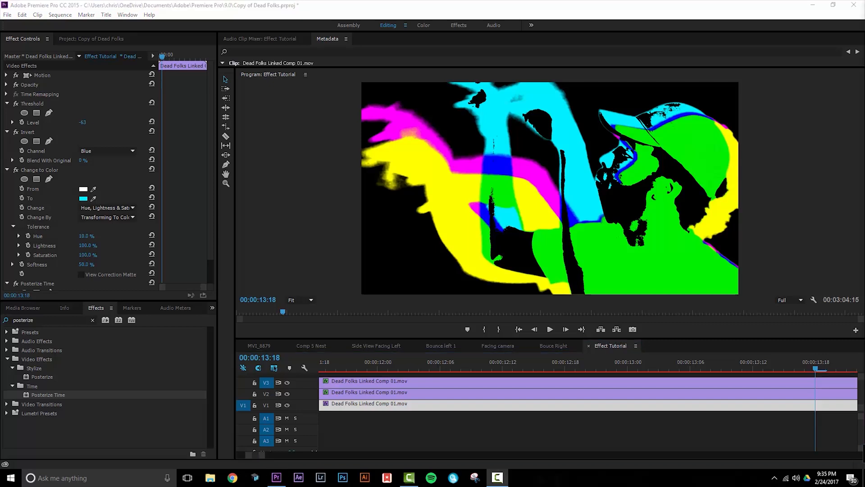
mouse_move(581, 168)
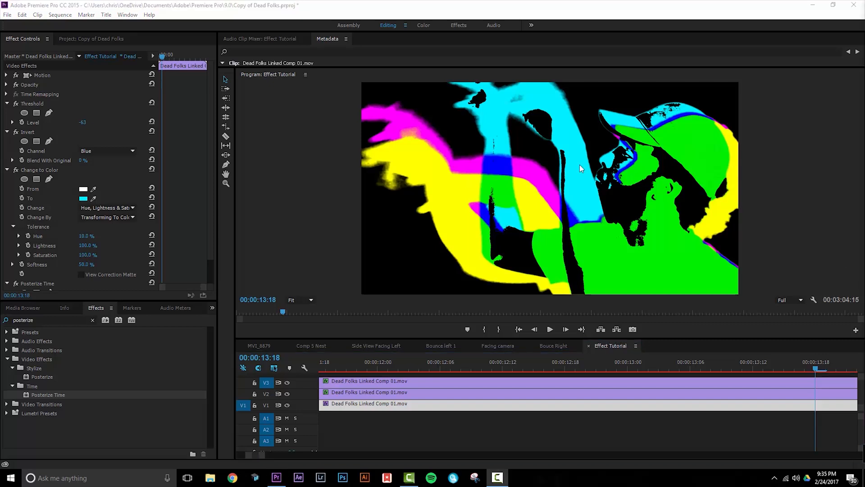
mouse_move(591, 173)
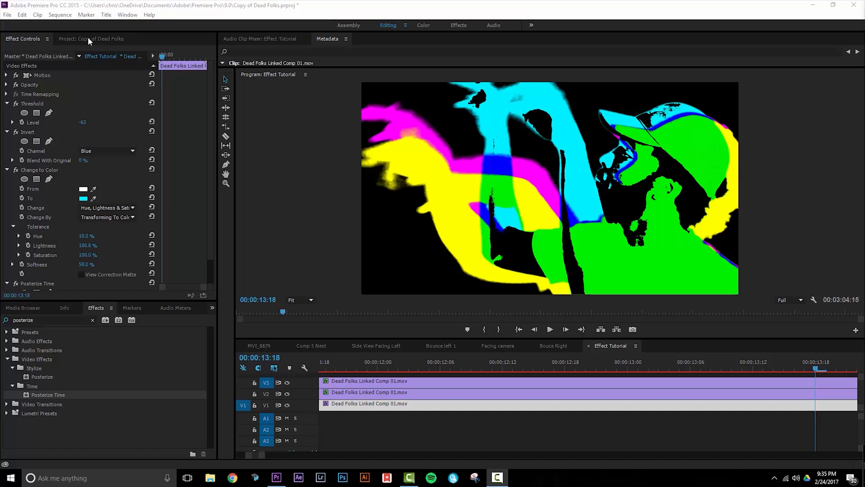
Create a red color matte with default settings and name, then preview an earlier frame
left_click(101, 39)
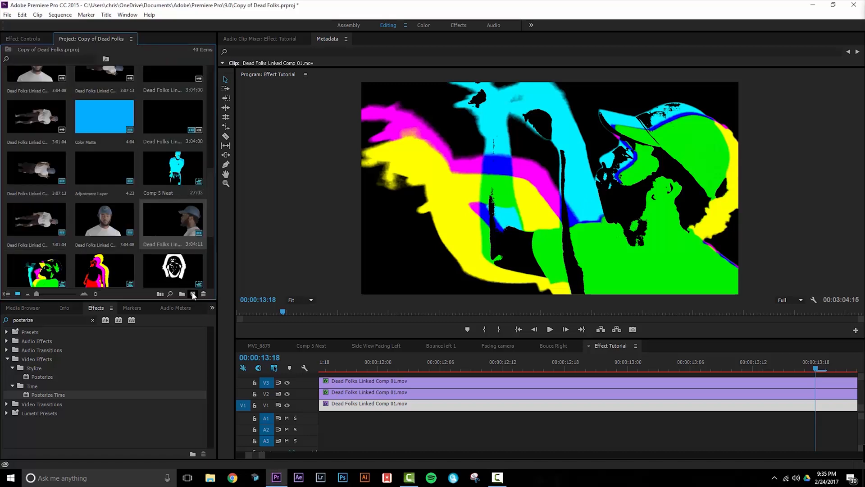
left_click(194, 294)
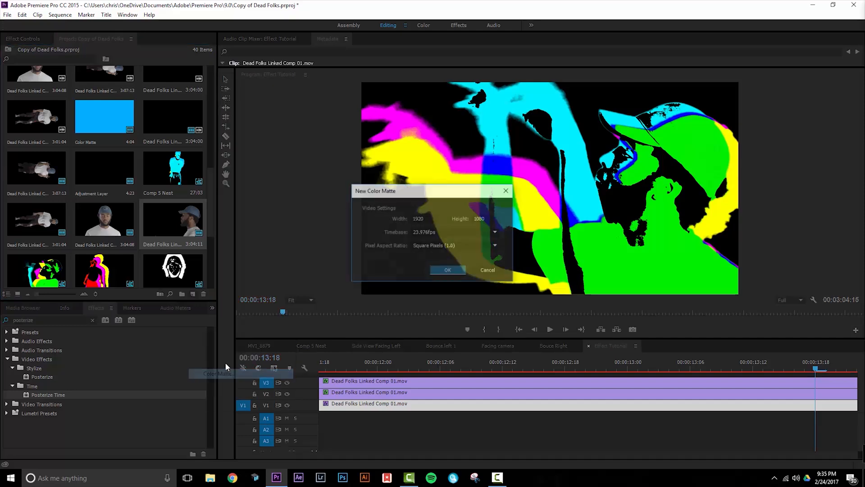
left_click(447, 270)
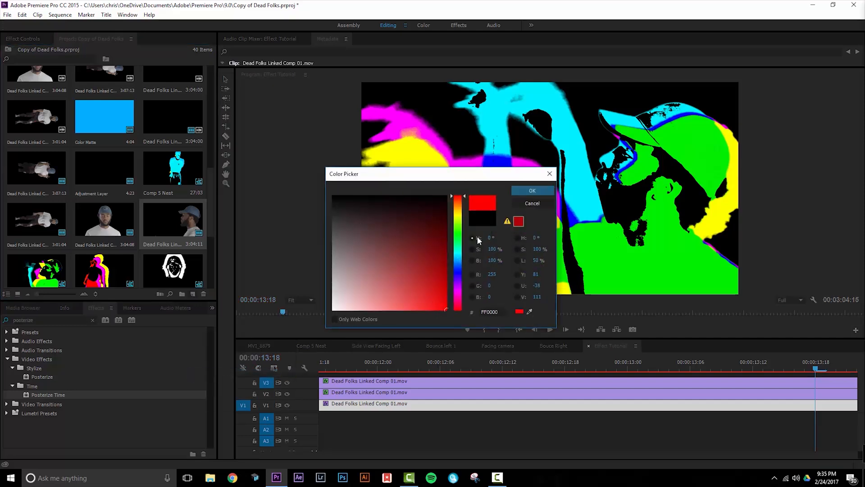
left_click(532, 190)
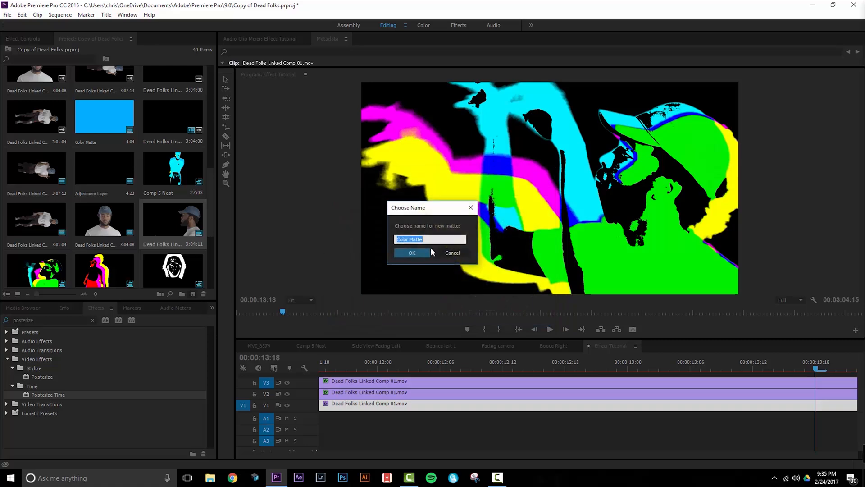
left_click(412, 253)
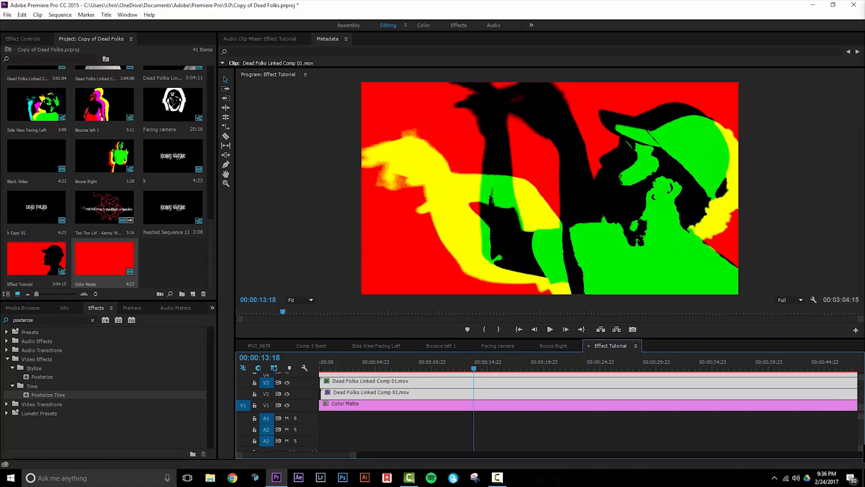
left_click(455, 362)
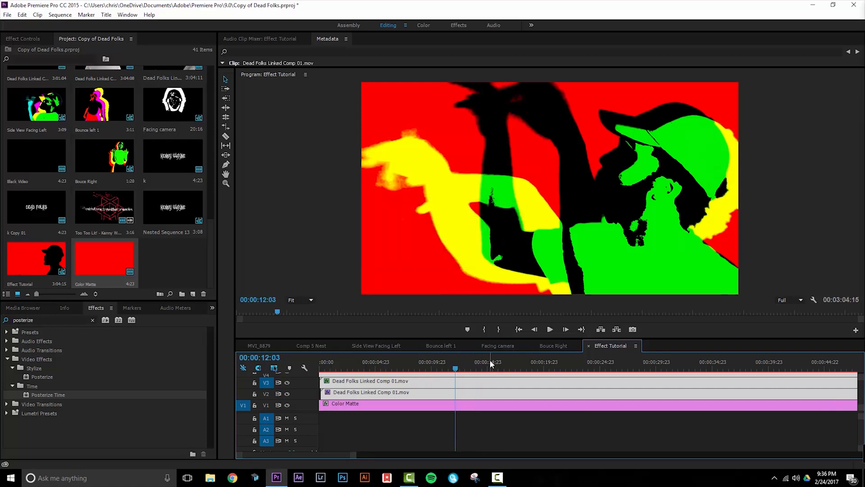